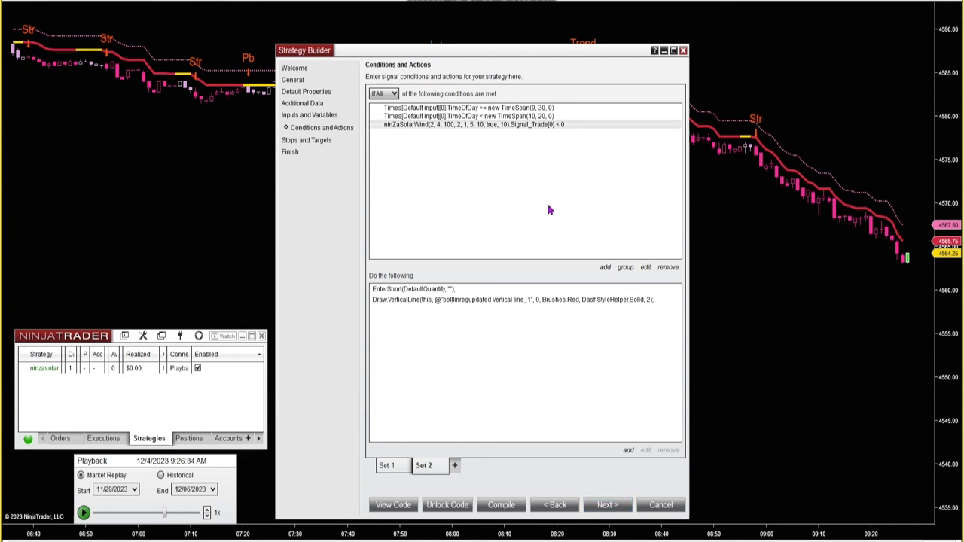
{"action": "mouse_move", "coordinate": [514, 204]}
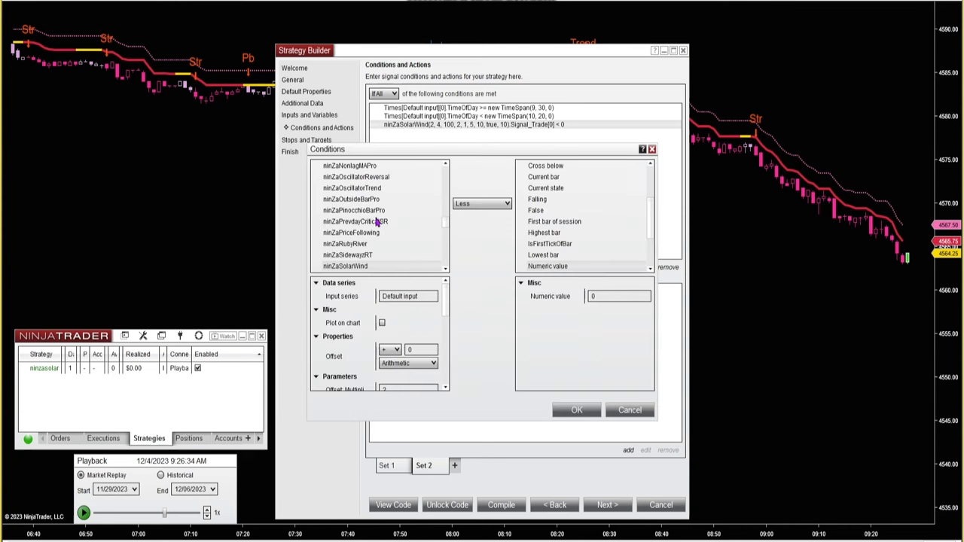
{"action": "mouse_move", "coordinate": [388, 272]}
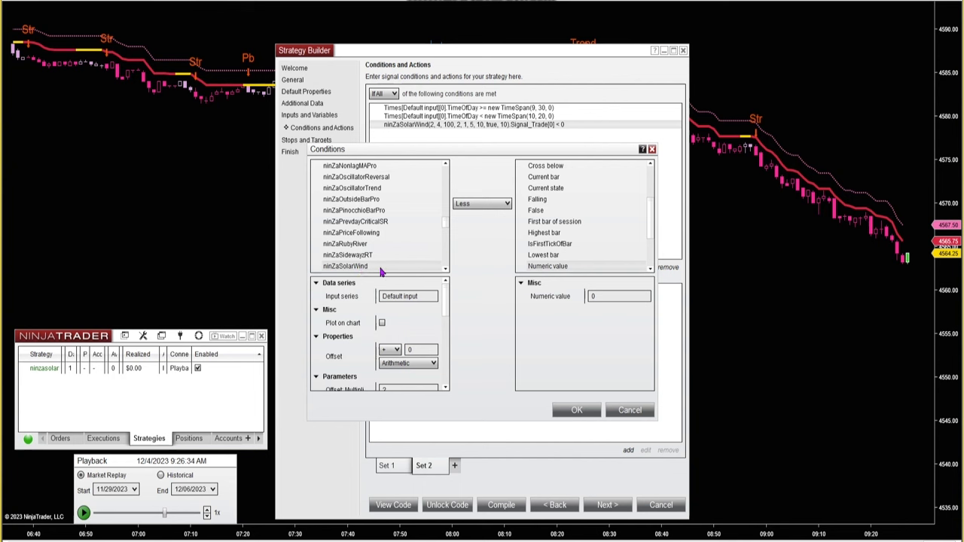
{"action": "scroll", "scroll_direction": "down", "scroll_amount": 3}
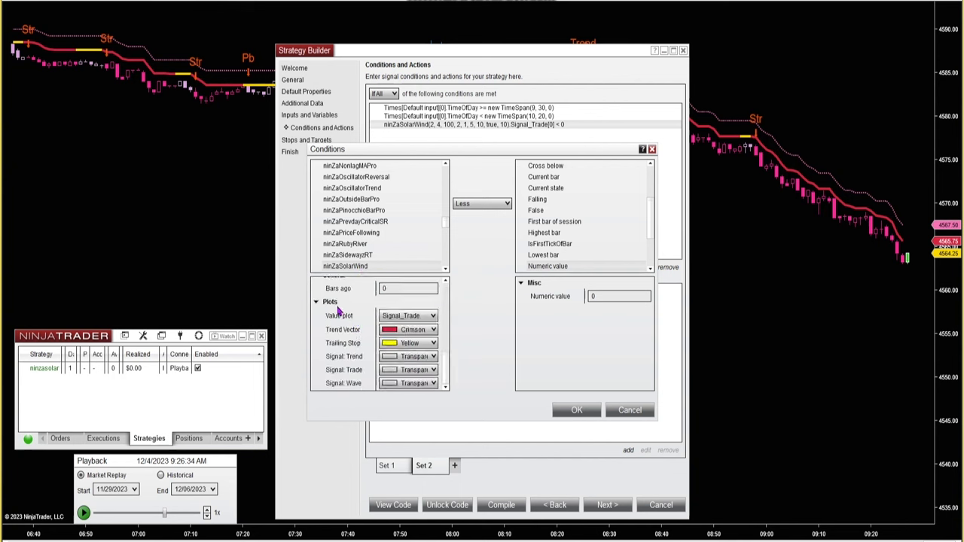
{"action": "left_click", "coordinate": [433, 316]}
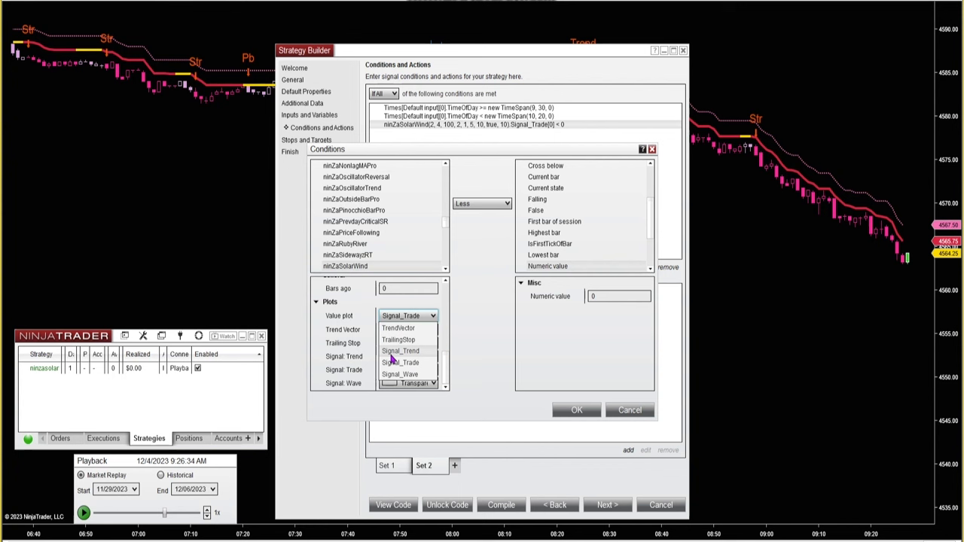
{"action": "mouse_move", "coordinate": [401, 362]}
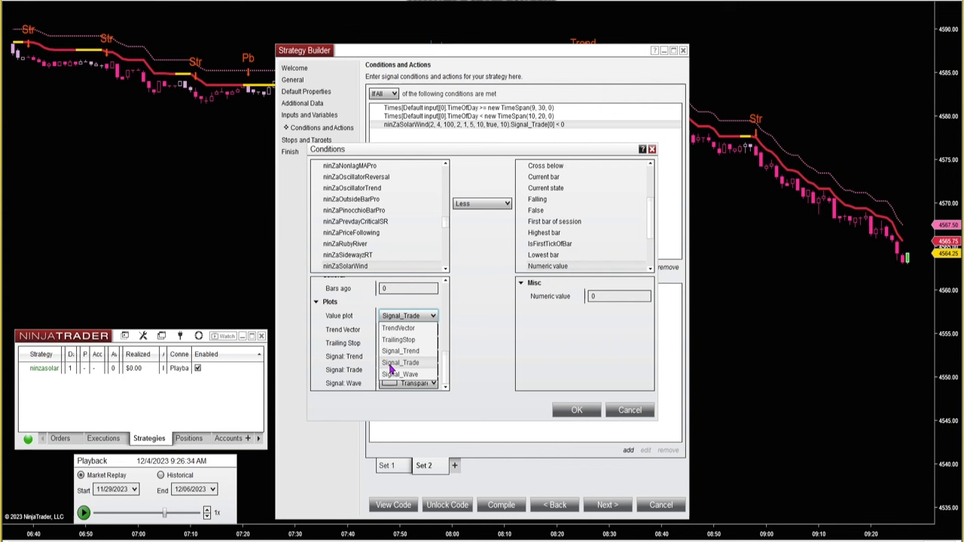
{"action": "mouse_move", "coordinate": [439, 356]}
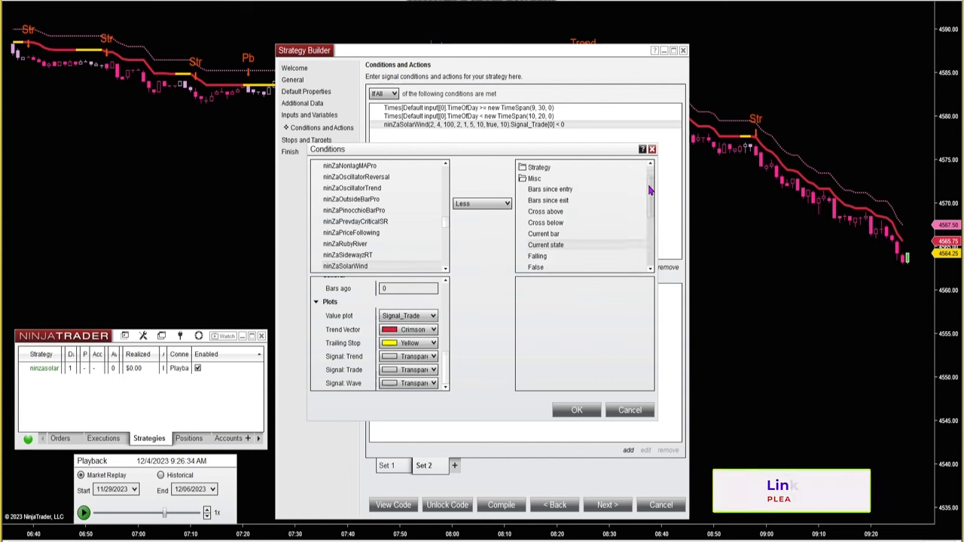
Set the condition's right side to Numeric value with a value of 0.
{"action": "scroll", "scroll_direction": "up", "scroll_amount": 3}
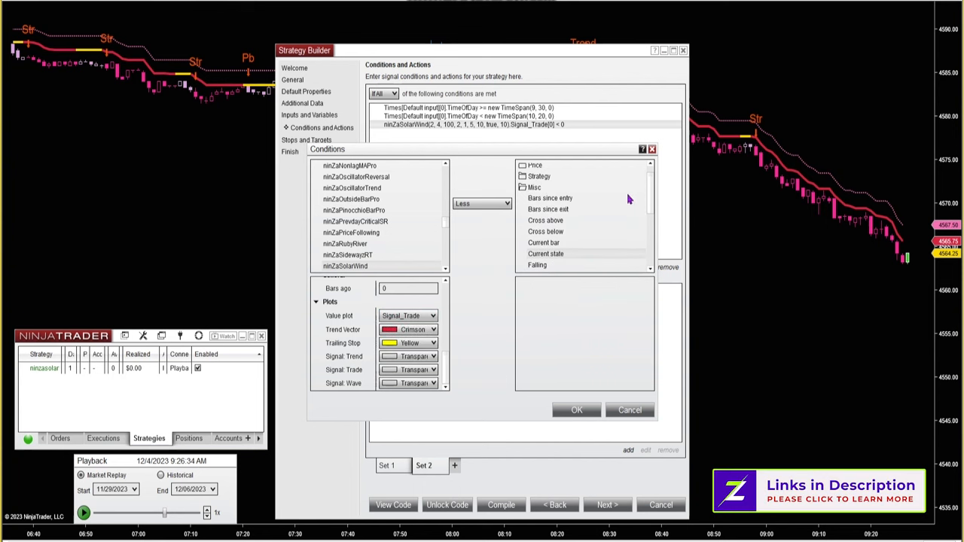
{"action": "scroll", "scroll_direction": "down", "scroll_amount": 3}
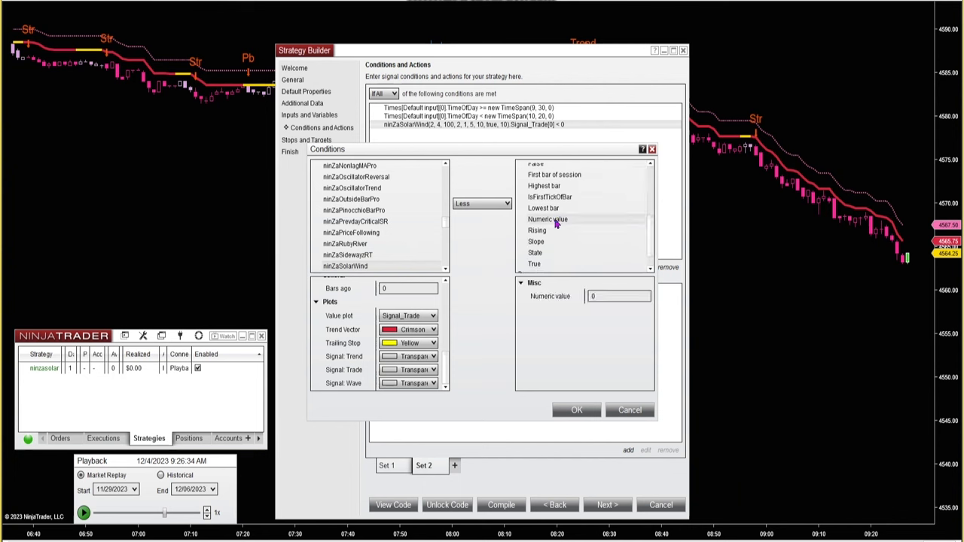
{"action": "left_click", "coordinate": [618, 296]}
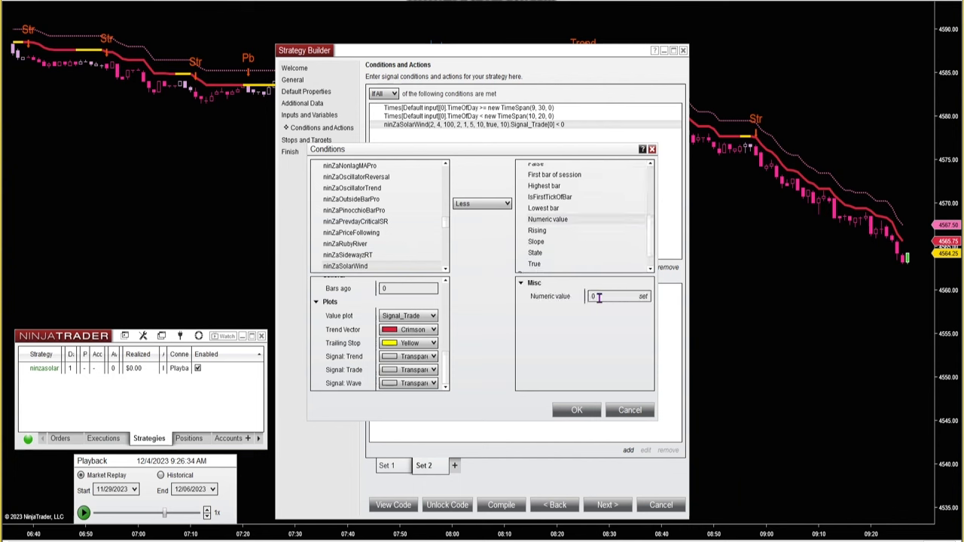
{"action": "left_click", "coordinate": [436, 315]}
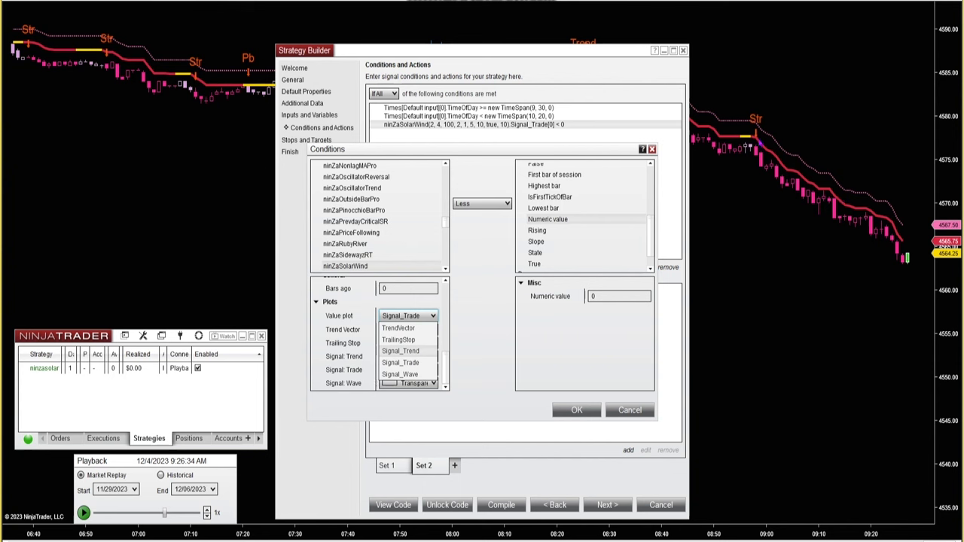
{"action": "mouse_move", "coordinate": [719, 315]}
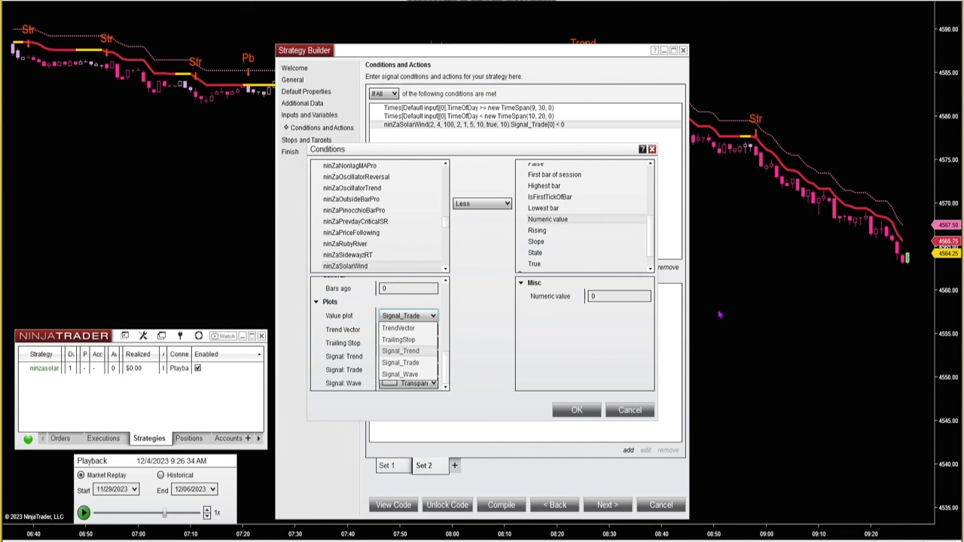
{"action": "mouse_move", "coordinate": [424, 415]}
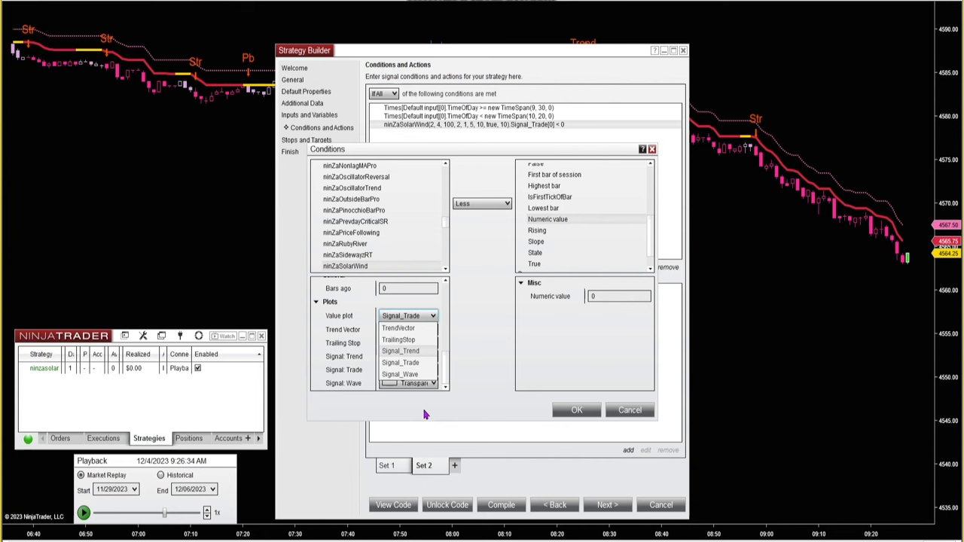
{"action": "mouse_move", "coordinate": [406, 357]}
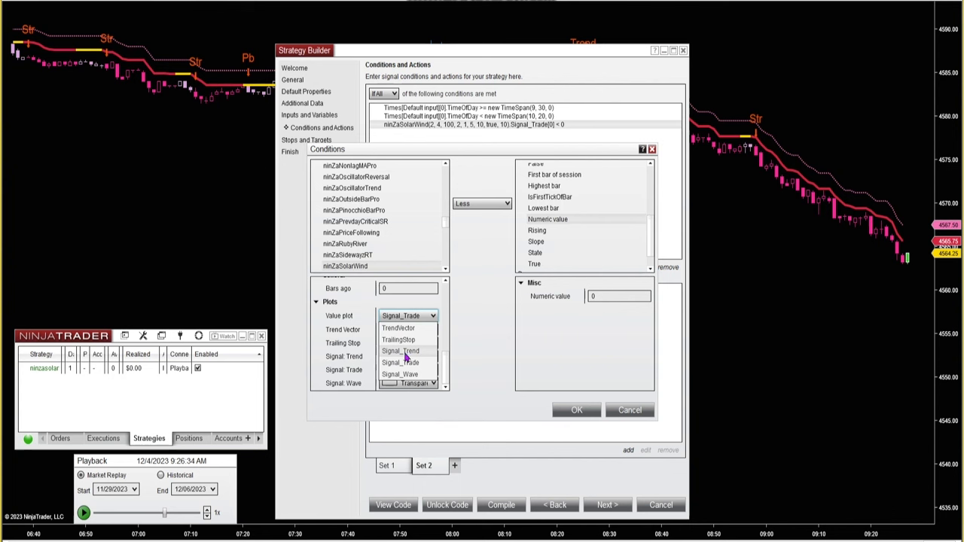
{"action": "mouse_move", "coordinate": [405, 358]}
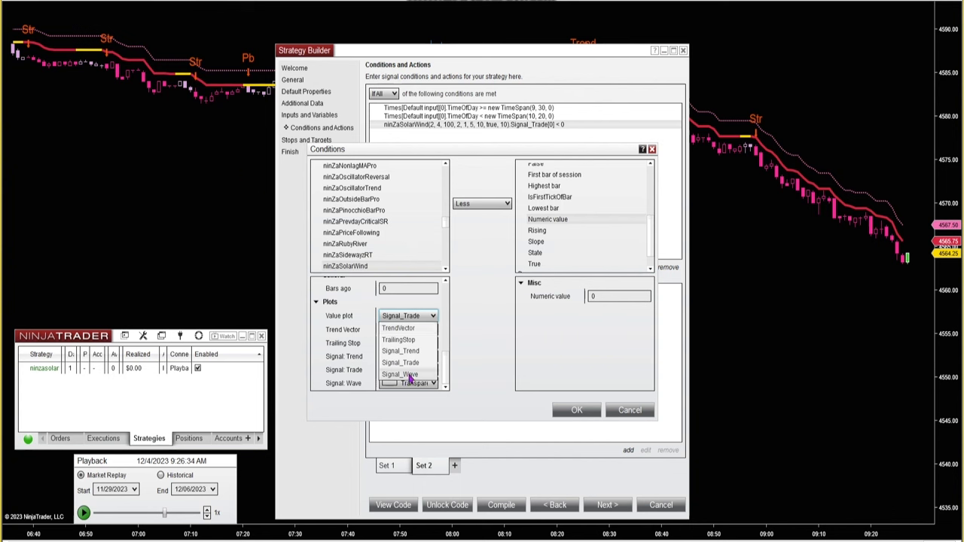
{"action": "mouse_move", "coordinate": [418, 376]}
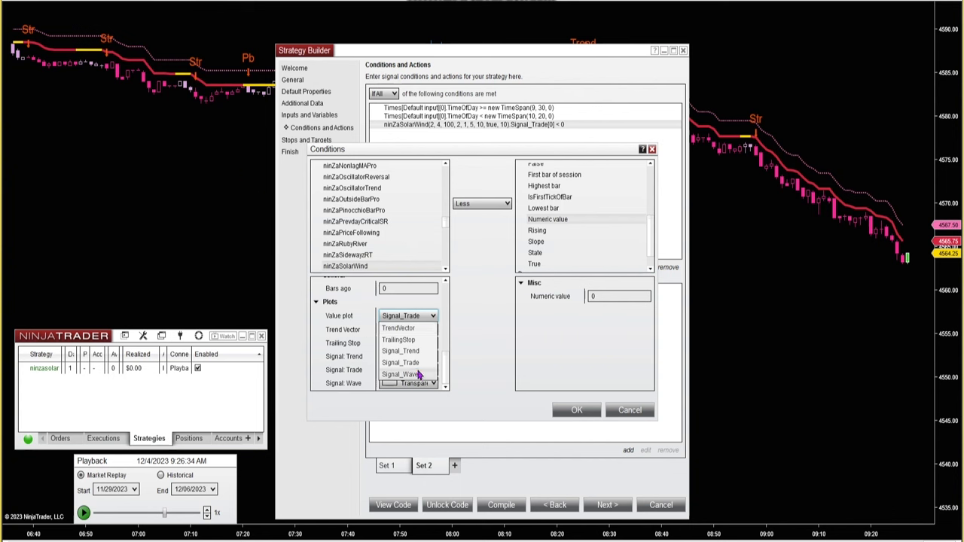
{"action": "mouse_move", "coordinate": [407, 351]}
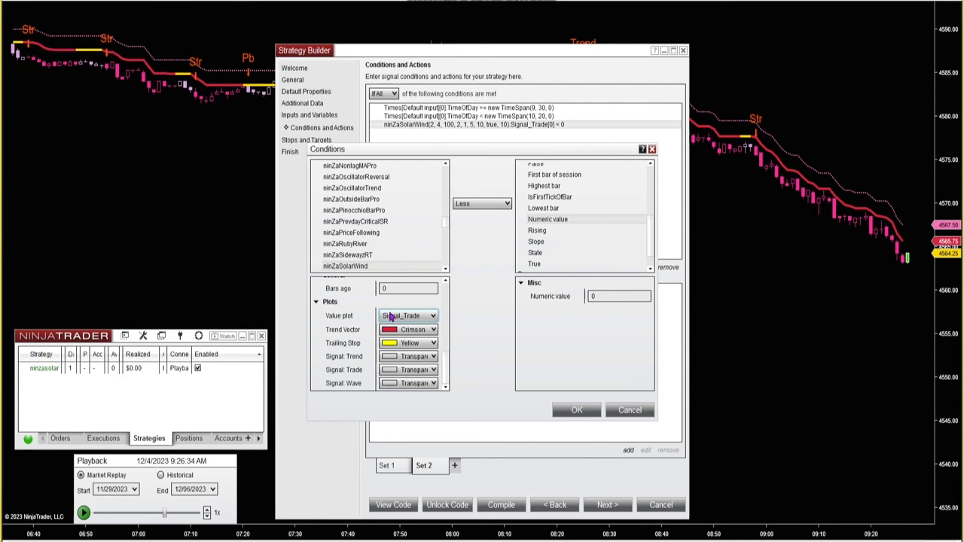
Keep Signal_Trade as the compared plot and confirm the 'Signal_Trade below 0' condition.
{"action": "left_click", "coordinate": [433, 316]}
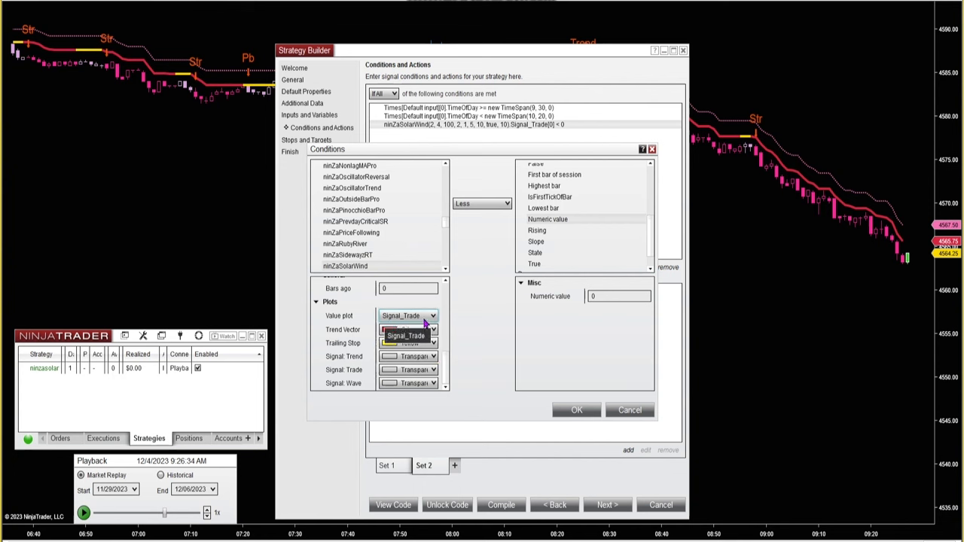
{"action": "left_click", "coordinate": [407, 335]}
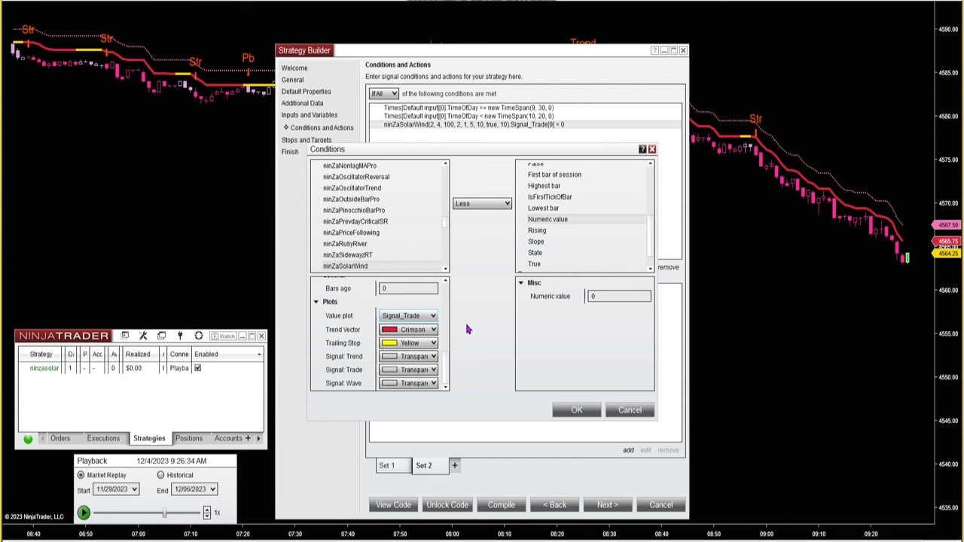
{"action": "mouse_move", "coordinate": [478, 398]}
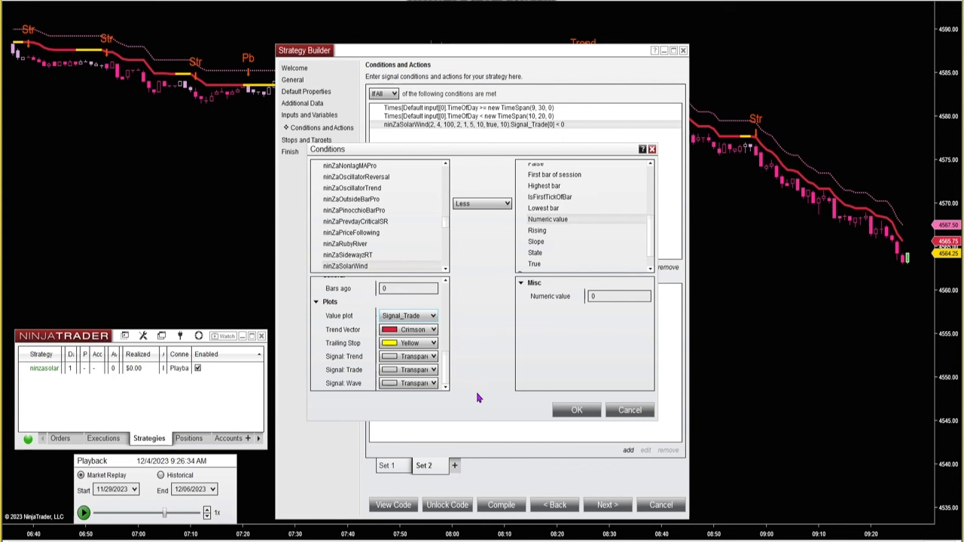
{"action": "mouse_move", "coordinate": [516, 412]}
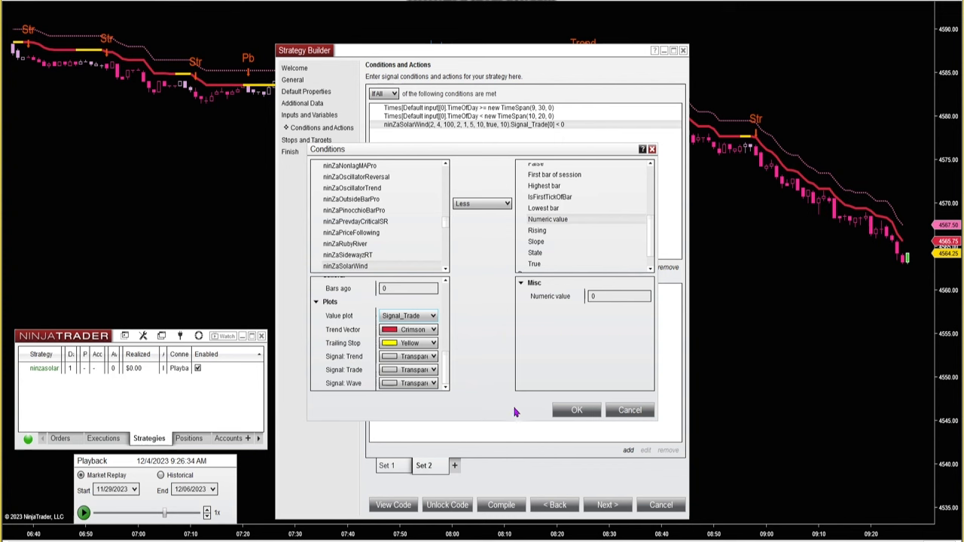
{"action": "mouse_move", "coordinate": [534, 414]}
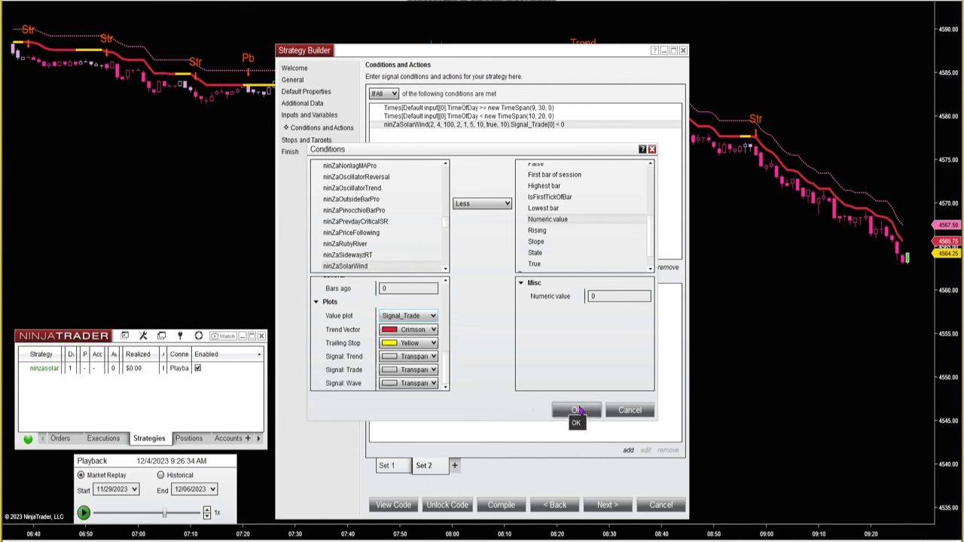
{"action": "left_click", "coordinate": [576, 410]}
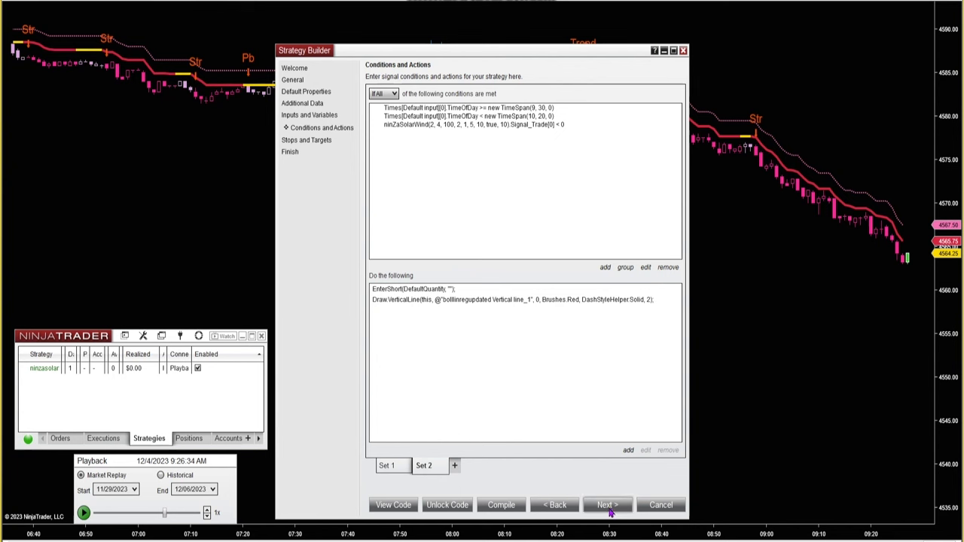
{"action": "mouse_move", "coordinate": [476, 307]}
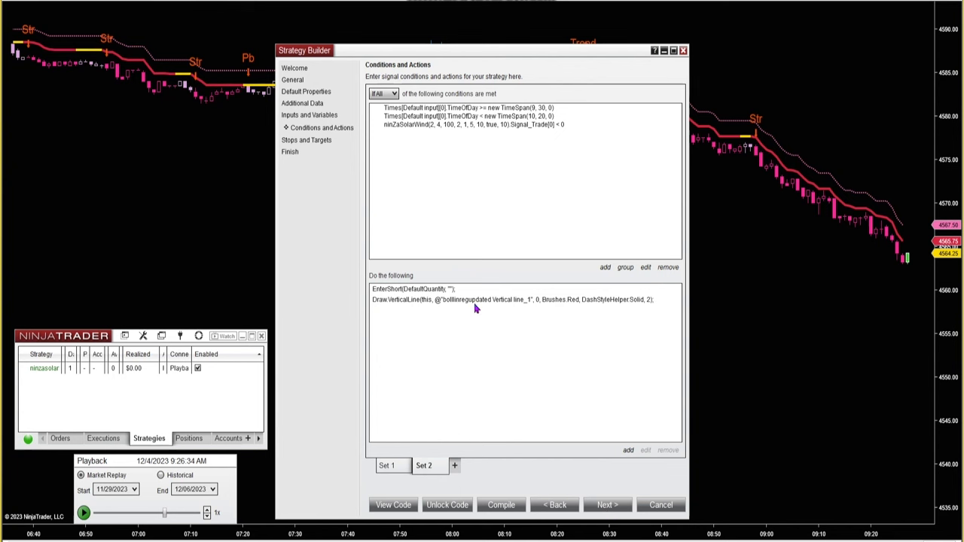
{"action": "mouse_move", "coordinate": [603, 431]}
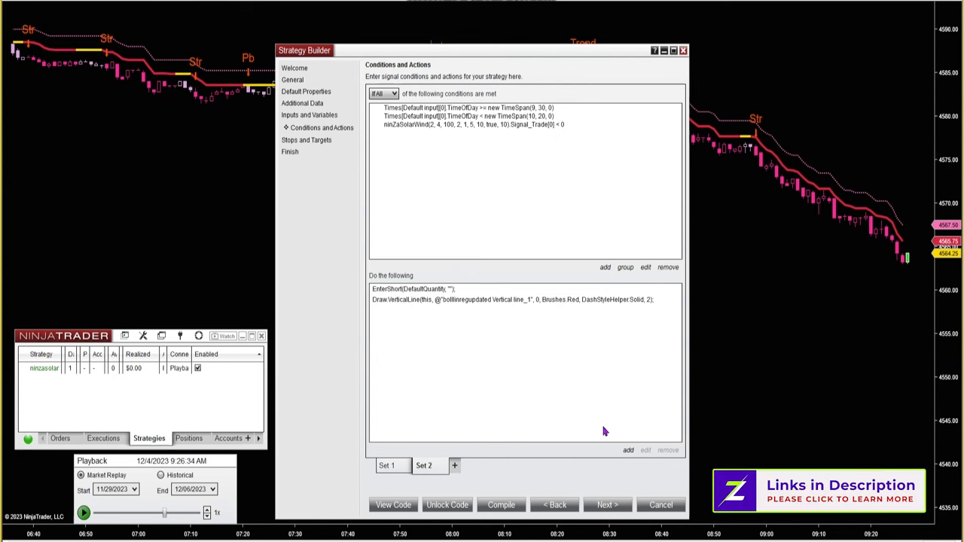
Advance past Stops and Targets and finish the Strategy Builder wizard.
{"action": "left_click", "coordinate": [607, 504]}
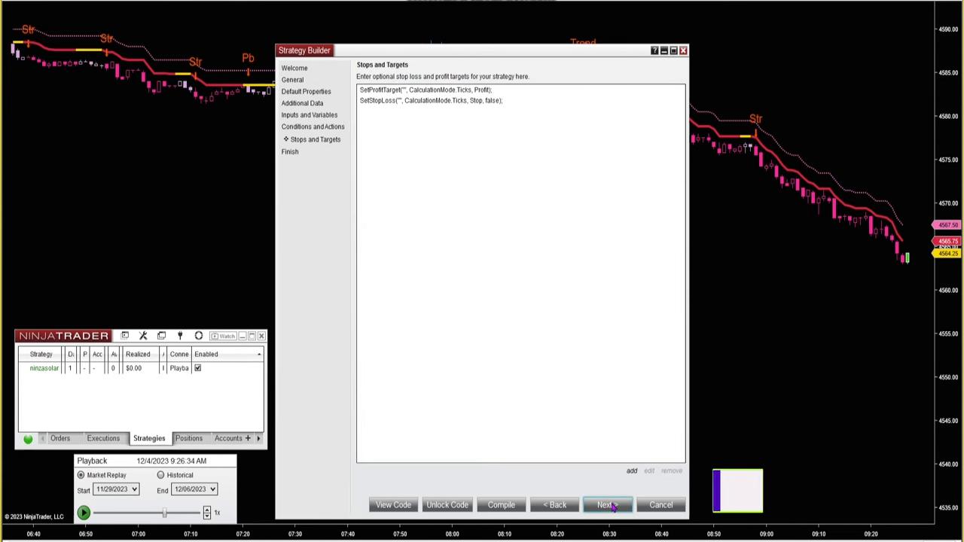
{"action": "left_click", "coordinate": [606, 504]}
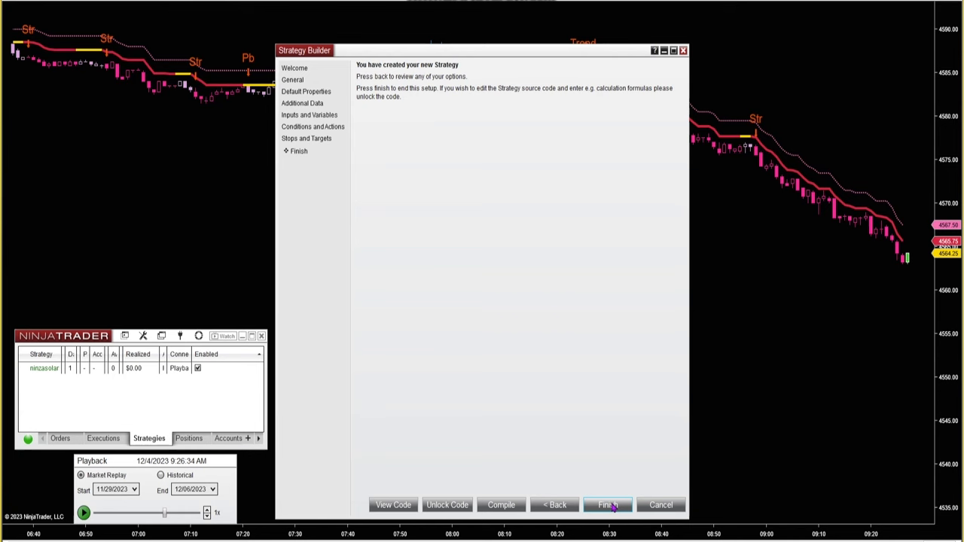
{"action": "left_click", "coordinate": [607, 505]}
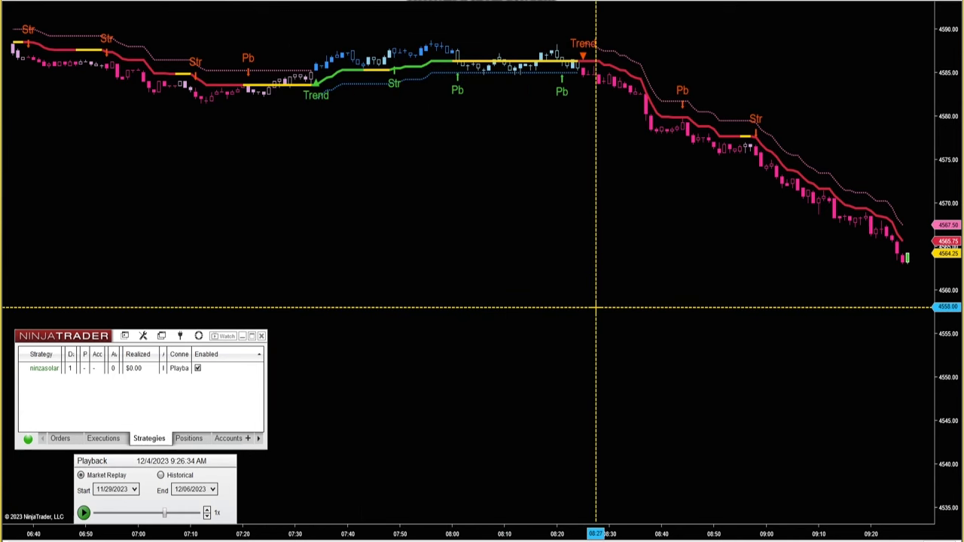
{"action": "mouse_move", "coordinate": [504, 237]}
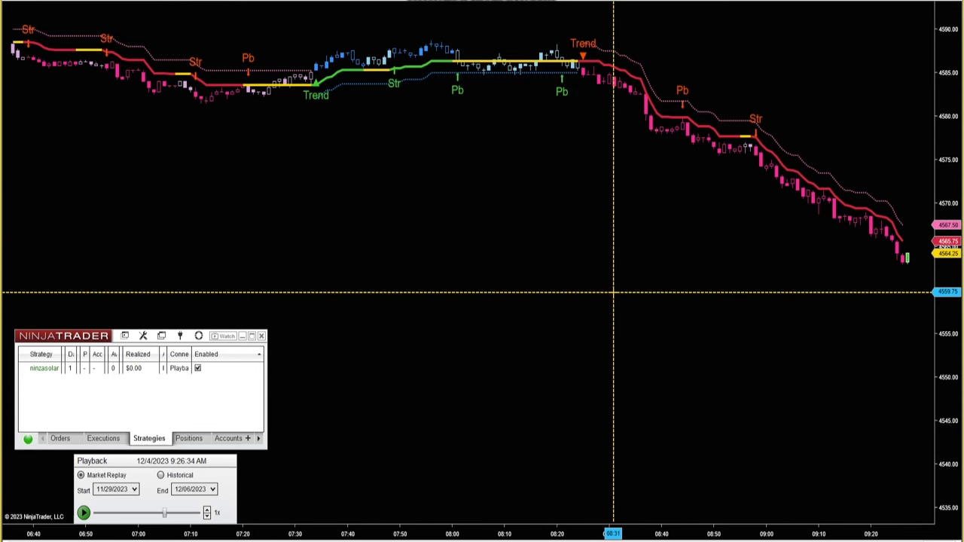
{"action": "mouse_move", "coordinate": [506, 264]}
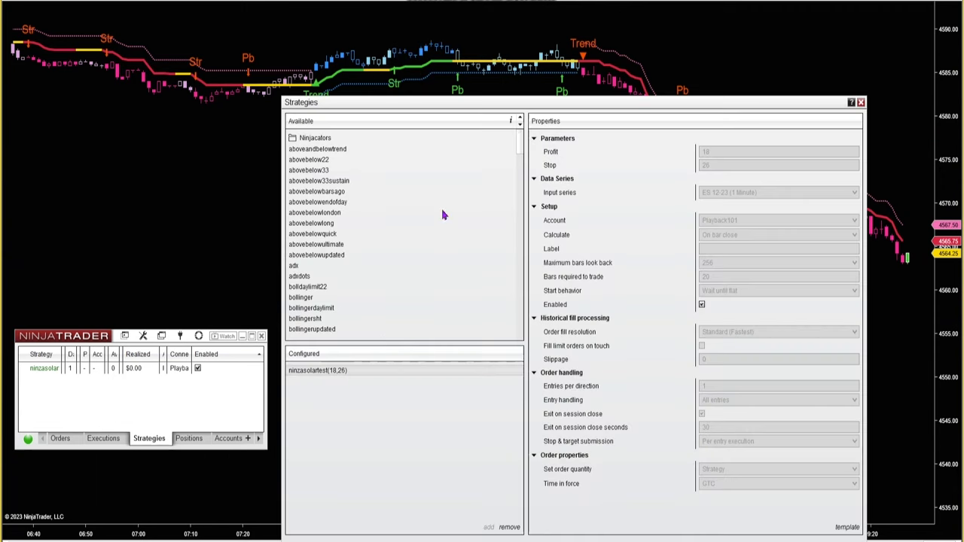
{"action": "mouse_move", "coordinate": [587, 453]}
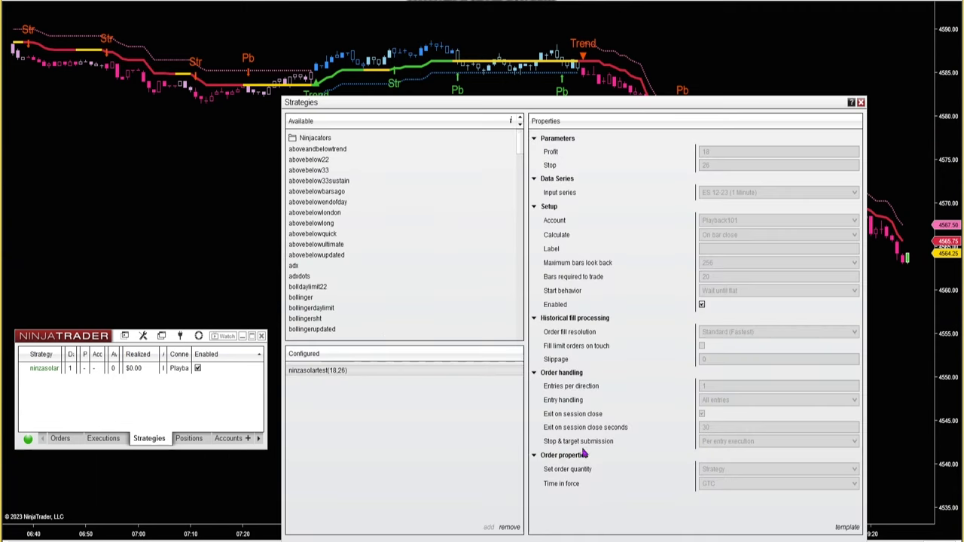
{"action": "left_click", "coordinate": [860, 101]}
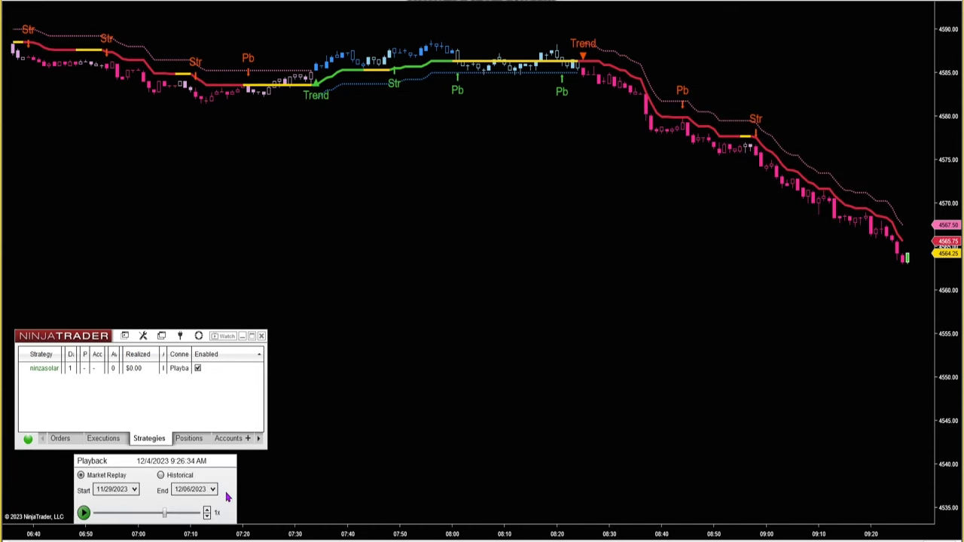
{"action": "mouse_move", "coordinate": [210, 469]}
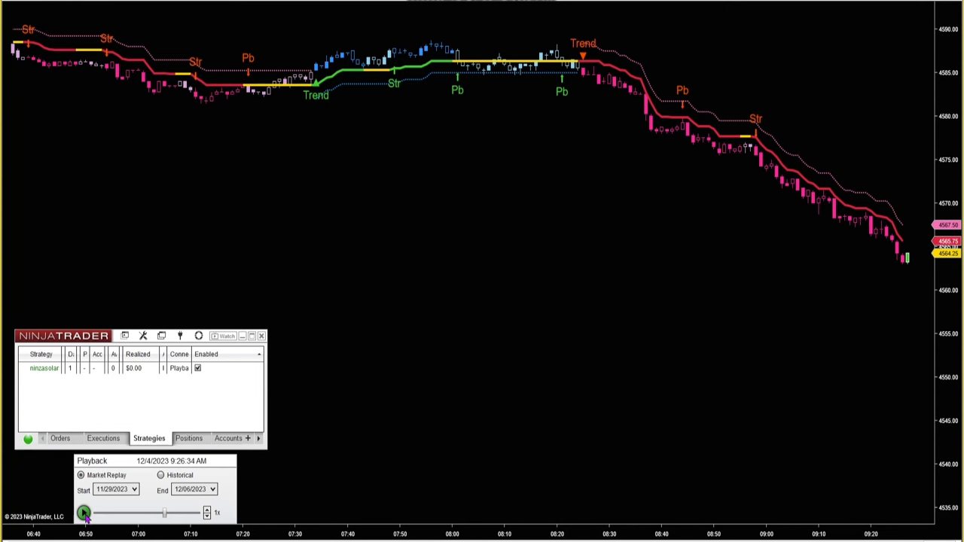
Start the Market Replay and raise playback speed to 30x.
{"action": "left_click", "coordinate": [84, 513]}
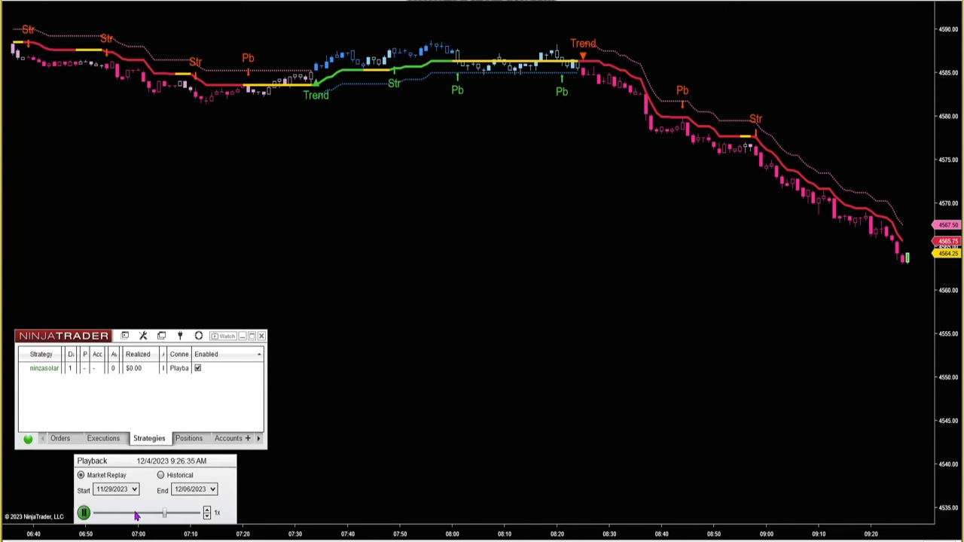
{"action": "left_click", "coordinate": [206, 513]}
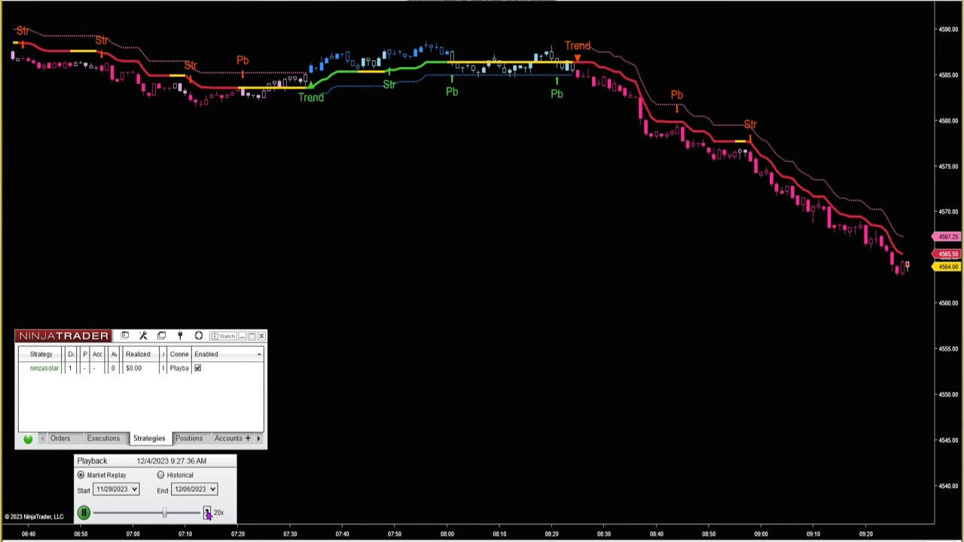
{"action": "left_click", "coordinate": [207, 509]}
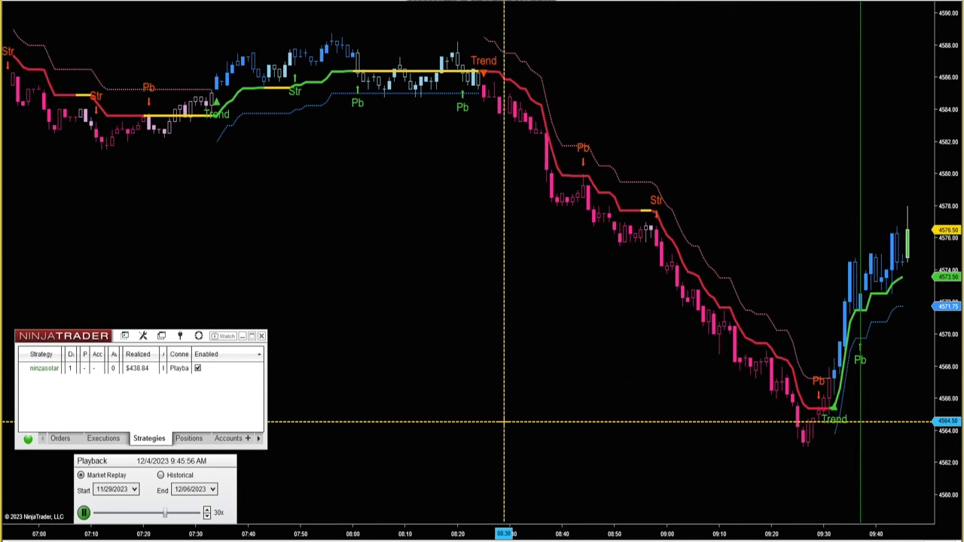
Keep the 30x replay running until 10:24 AM as realized profit reaches $747.10.
{"action": "left_click", "coordinate": [84, 513]}
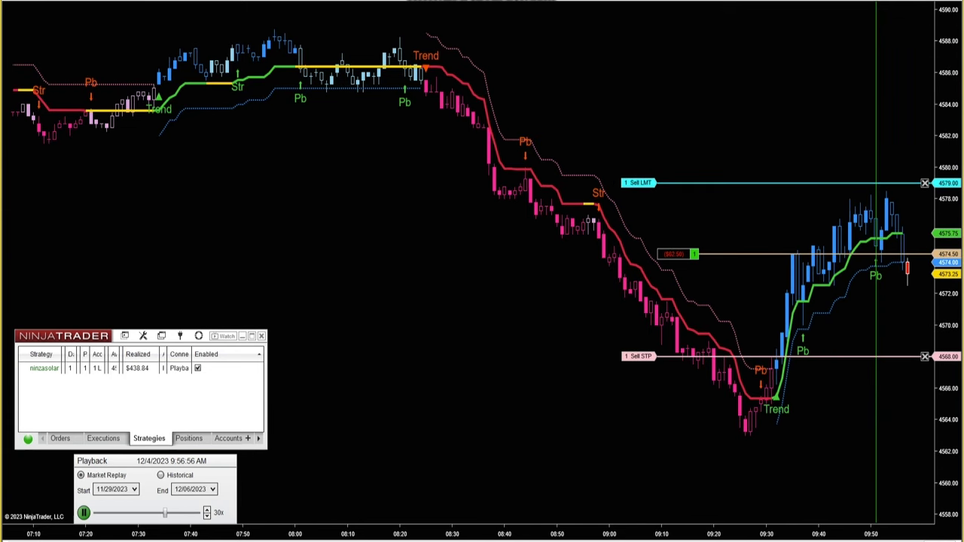
{"action": "left_click", "coordinate": [83, 512]}
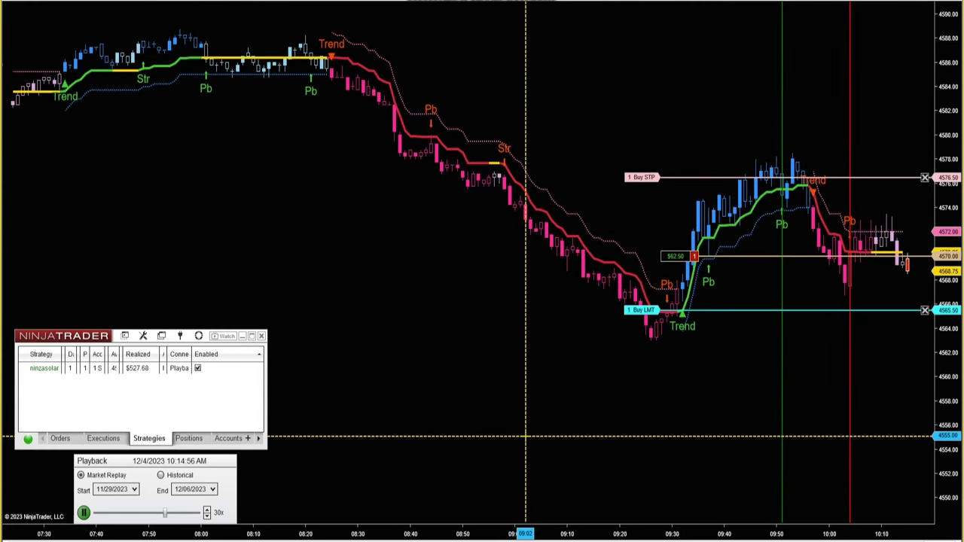
{"action": "left_click", "coordinate": [84, 513]}
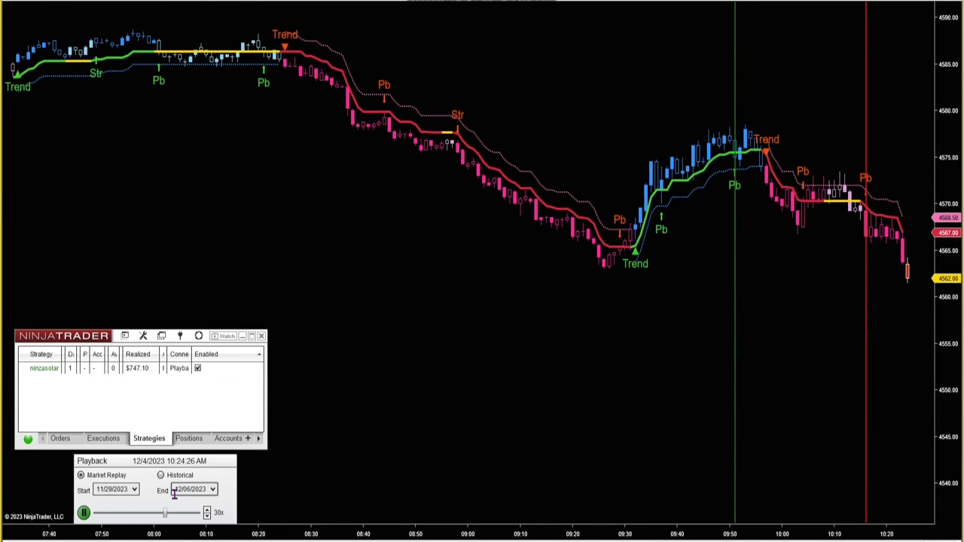
Pause the Market Replay at 10:25:26 AM with $747.10 realized.
{"action": "left_click", "coordinate": [83, 513]}
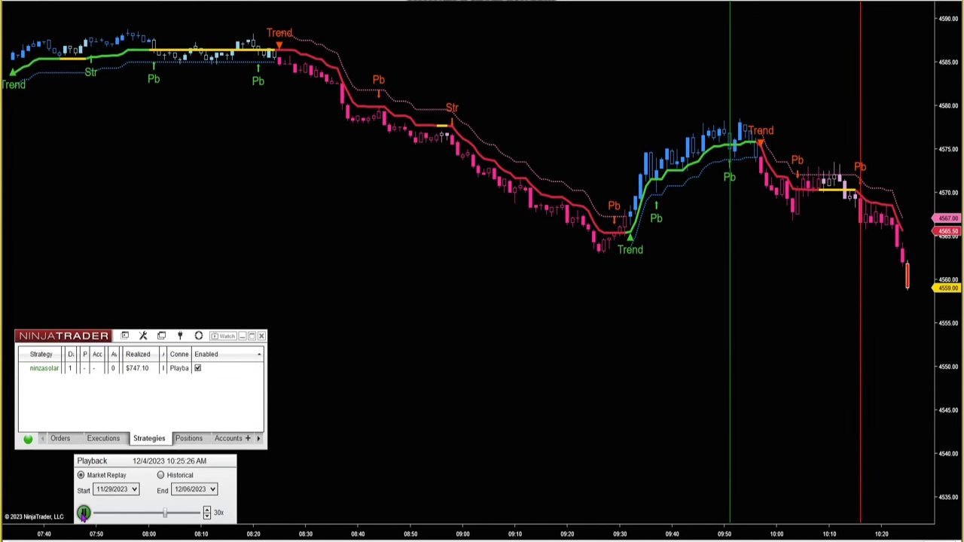
{"action": "left_click", "coordinate": [83, 510]}
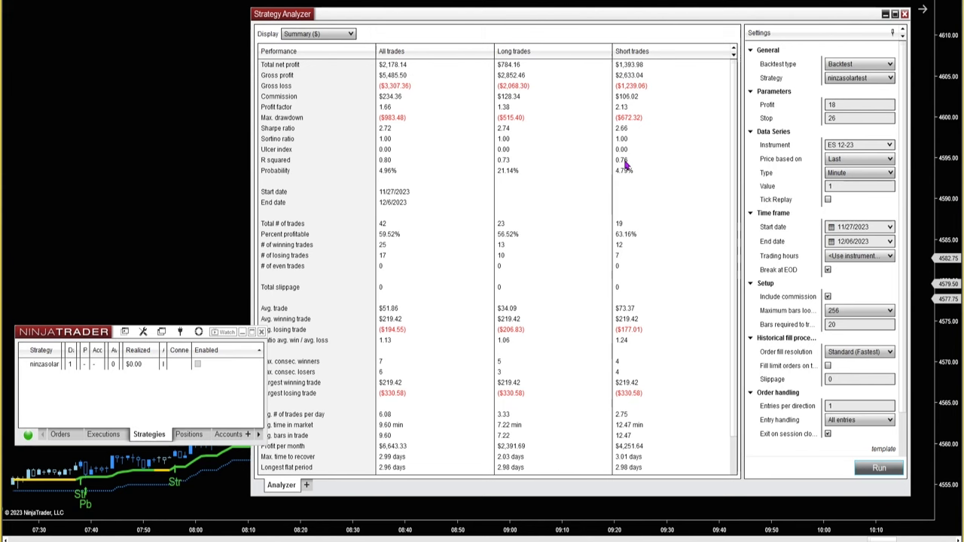
{"action": "mouse_move", "coordinate": [727, 146]}
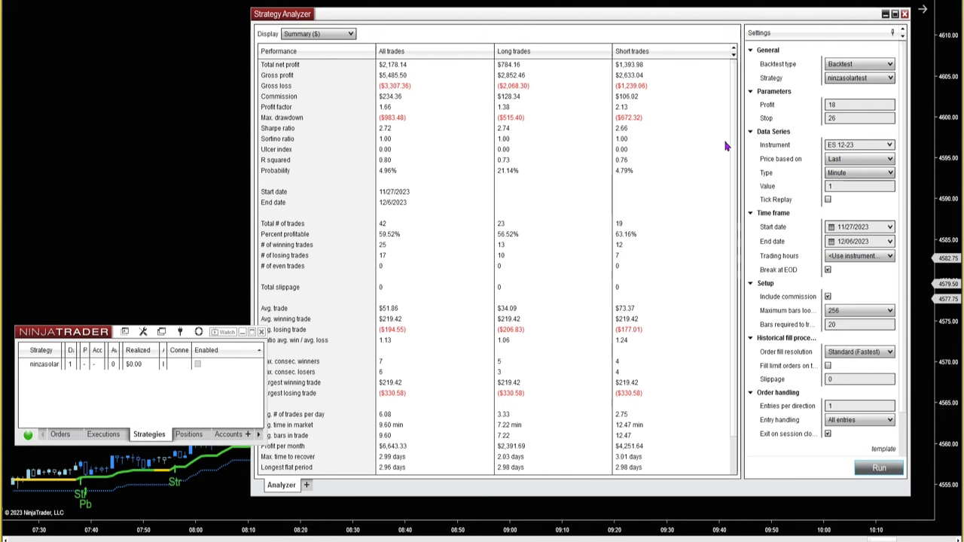
{"action": "mouse_move", "coordinate": [720, 190]}
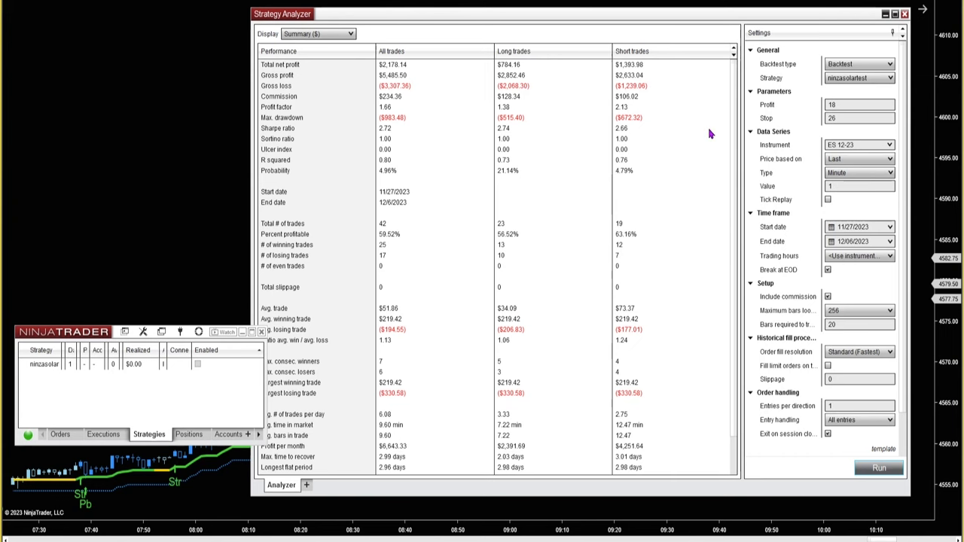
{"action": "mouse_move", "coordinate": [660, 130]}
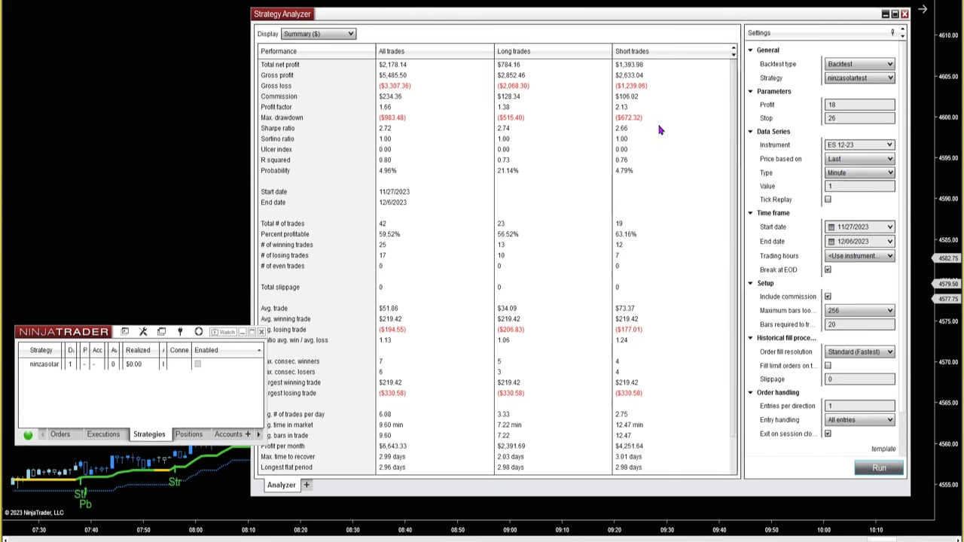
{"action": "mouse_move", "coordinate": [672, 106]}
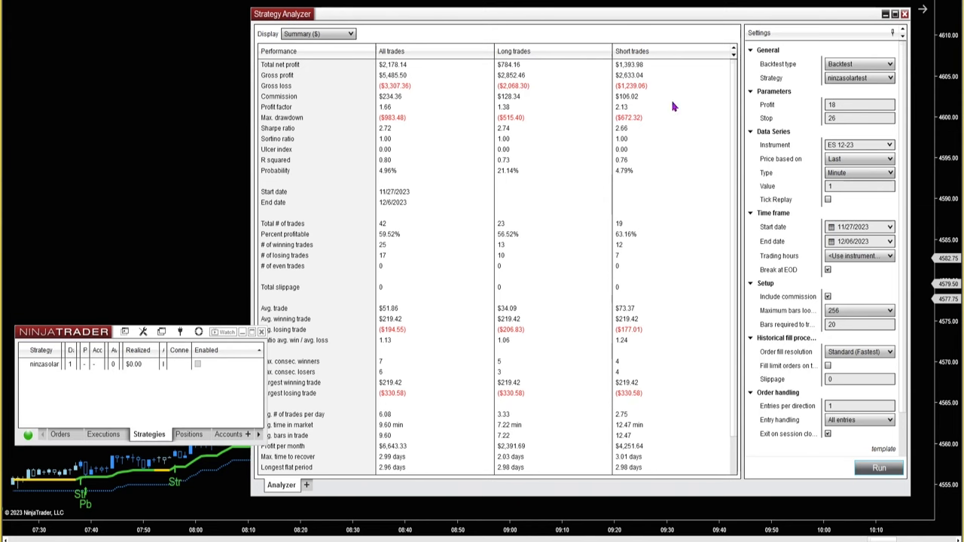
{"action": "mouse_move", "coordinate": [731, 141]}
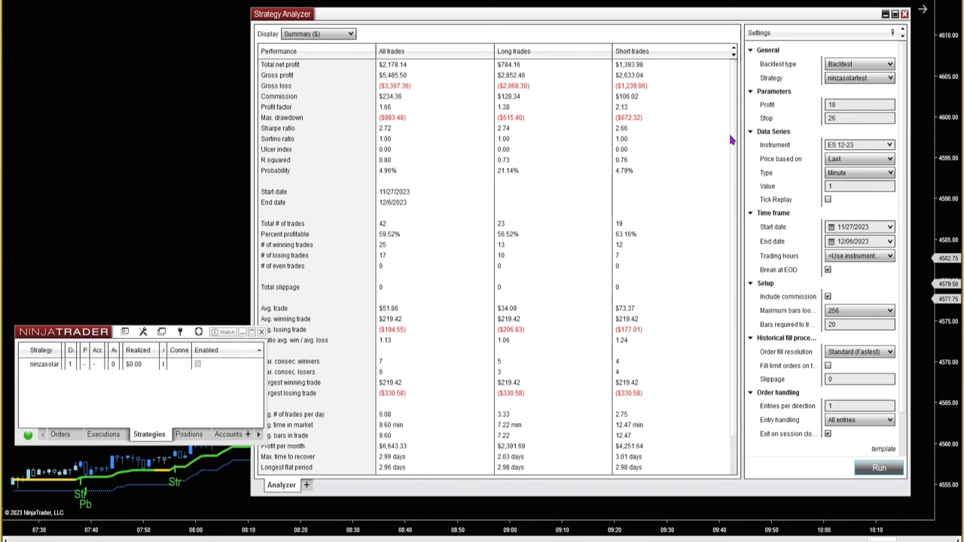
{"action": "mouse_move", "coordinate": [447, 137]}
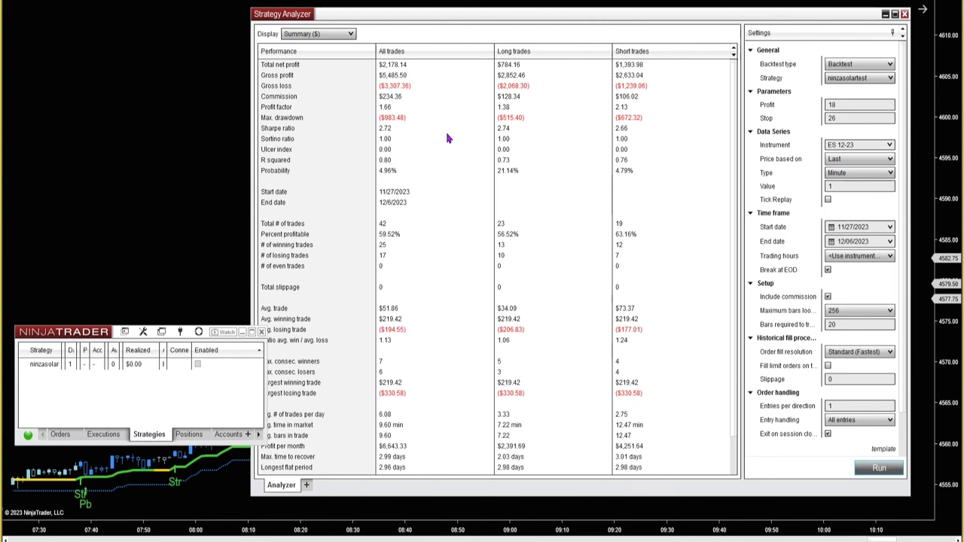
Review the ninzasolartest summary ($2,178.14 over 42 trades) and close the Strategy Analyzer.
{"action": "left_click", "coordinate": [855, 226]}
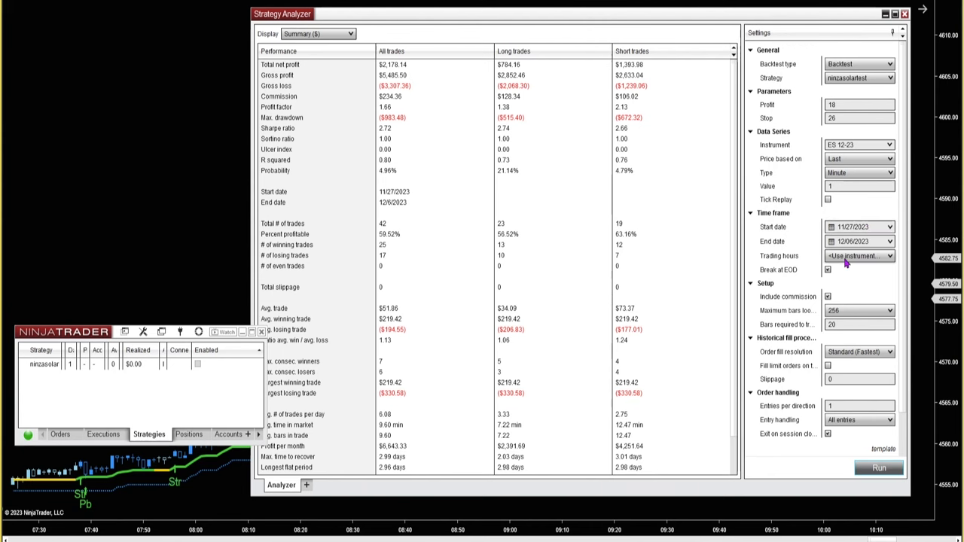
{"action": "mouse_move", "coordinate": [842, 198]}
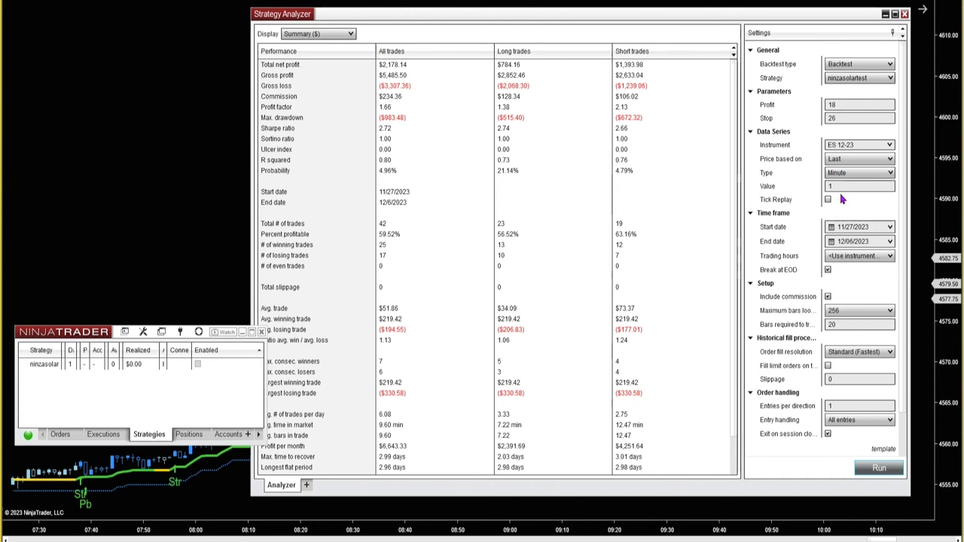
{"action": "mouse_move", "coordinate": [791, 267]}
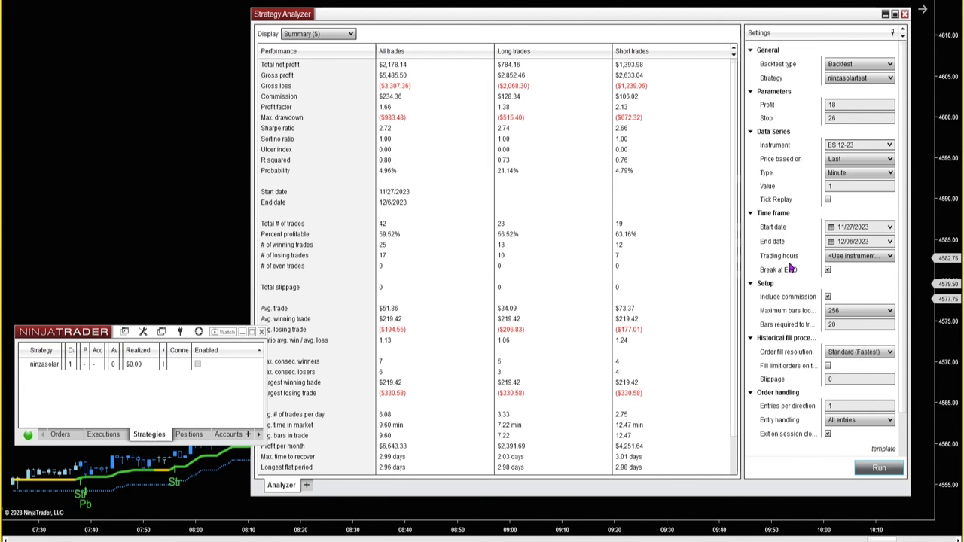
{"action": "mouse_move", "coordinate": [414, 79]}
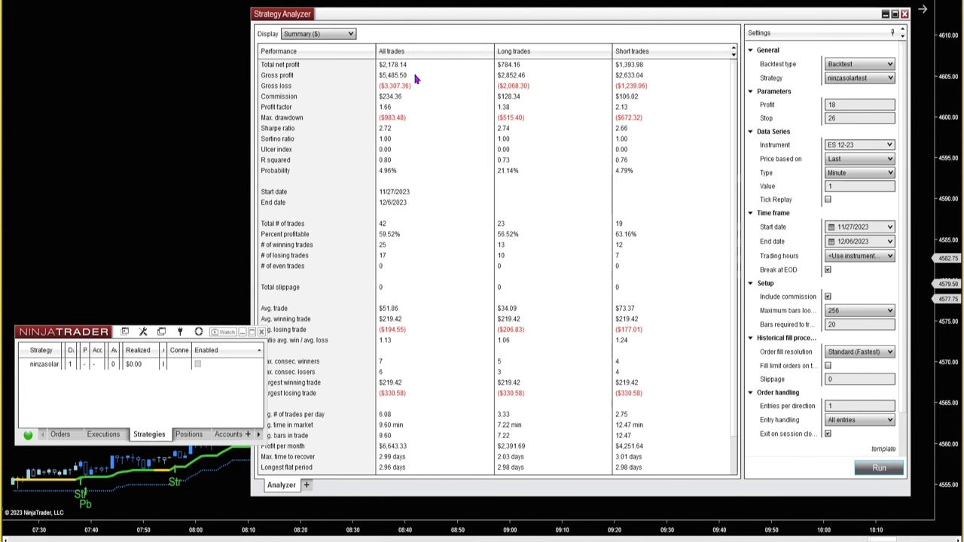
{"action": "mouse_move", "coordinate": [388, 67]}
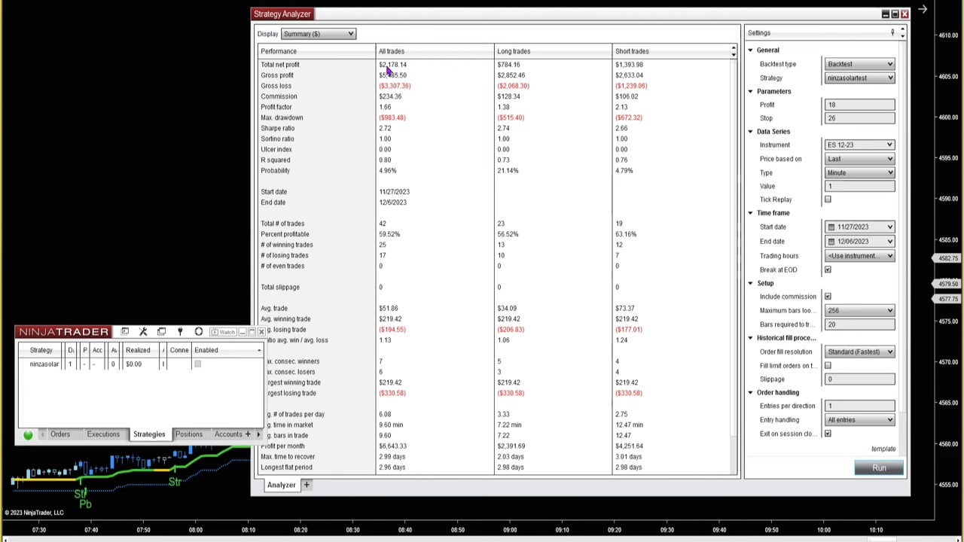
{"action": "mouse_move", "coordinate": [418, 143]}
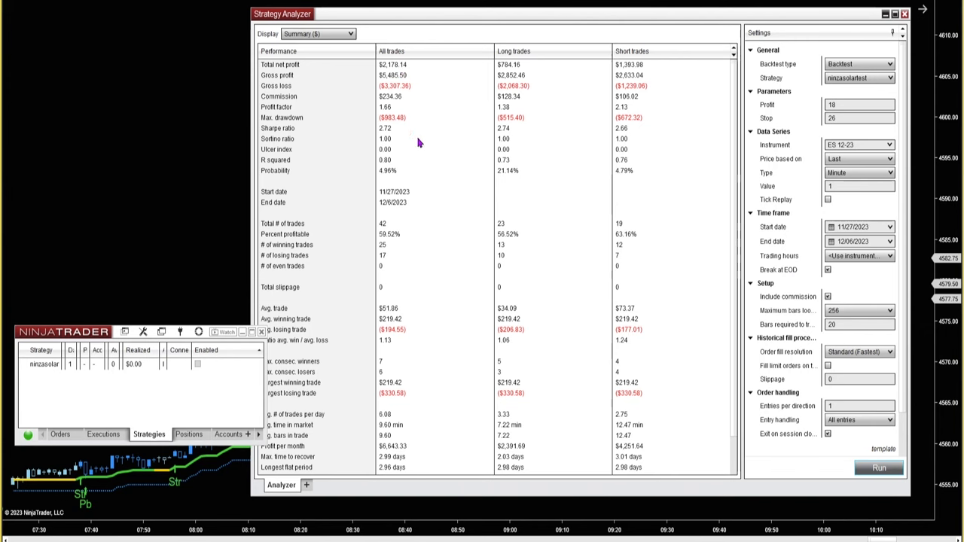
{"action": "mouse_move", "coordinate": [429, 206]}
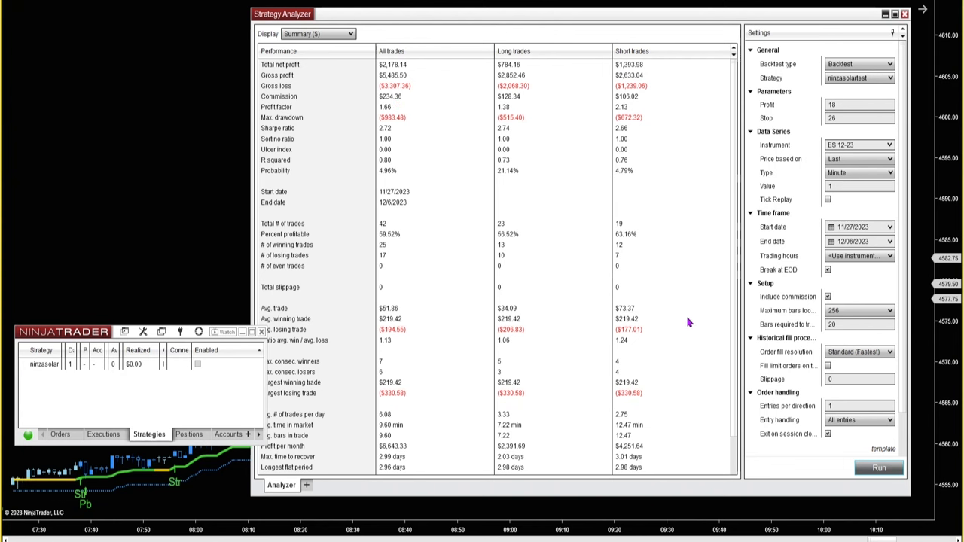
{"action": "left_click", "coordinate": [905, 14]}
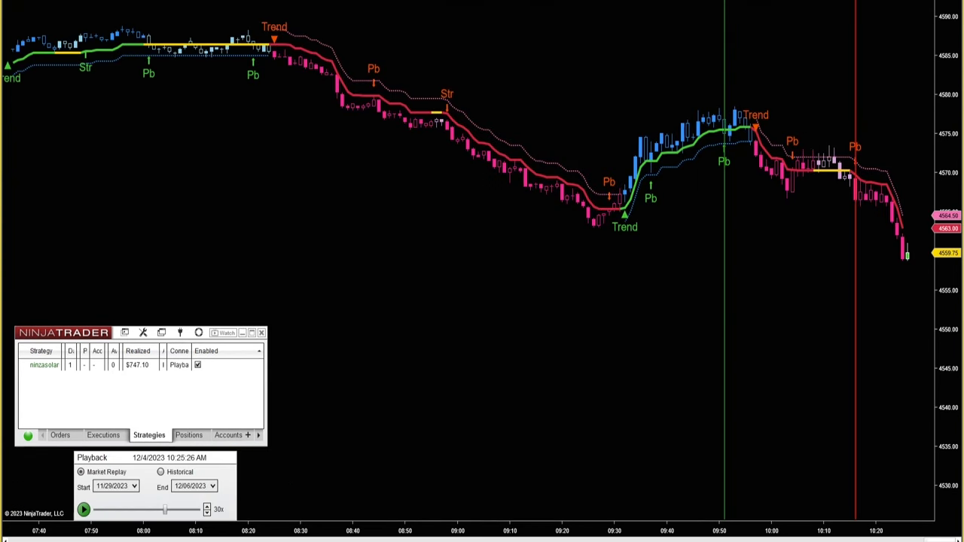